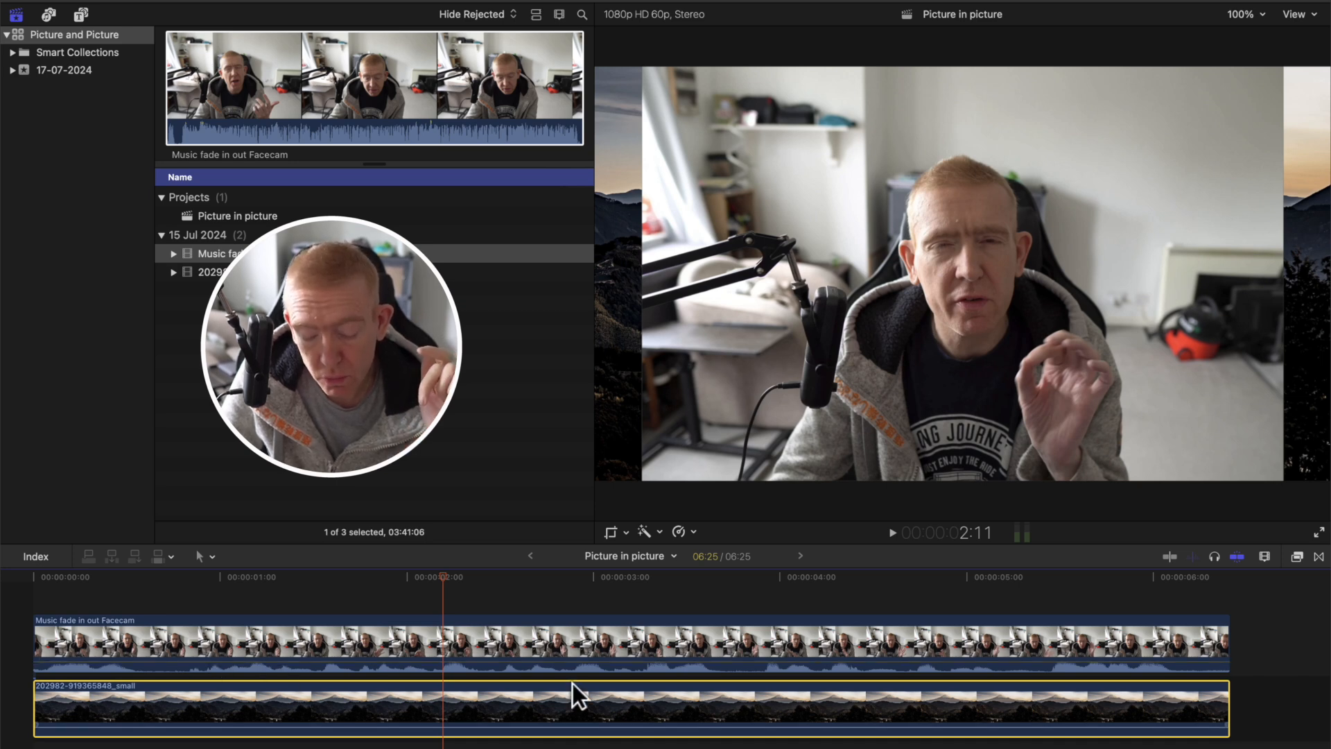
Select the facecam clip and preview the Shapes generator in Generators > Elements
click(761, 645)
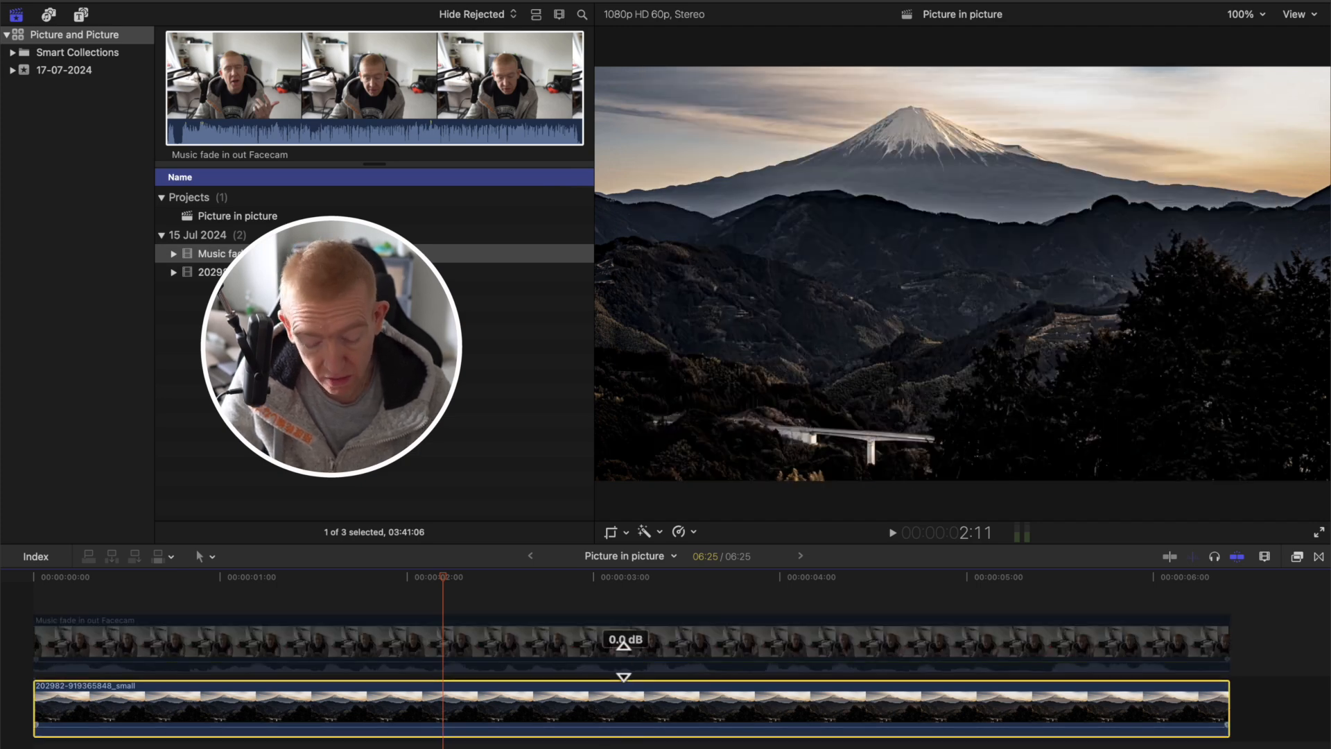
click(624, 642)
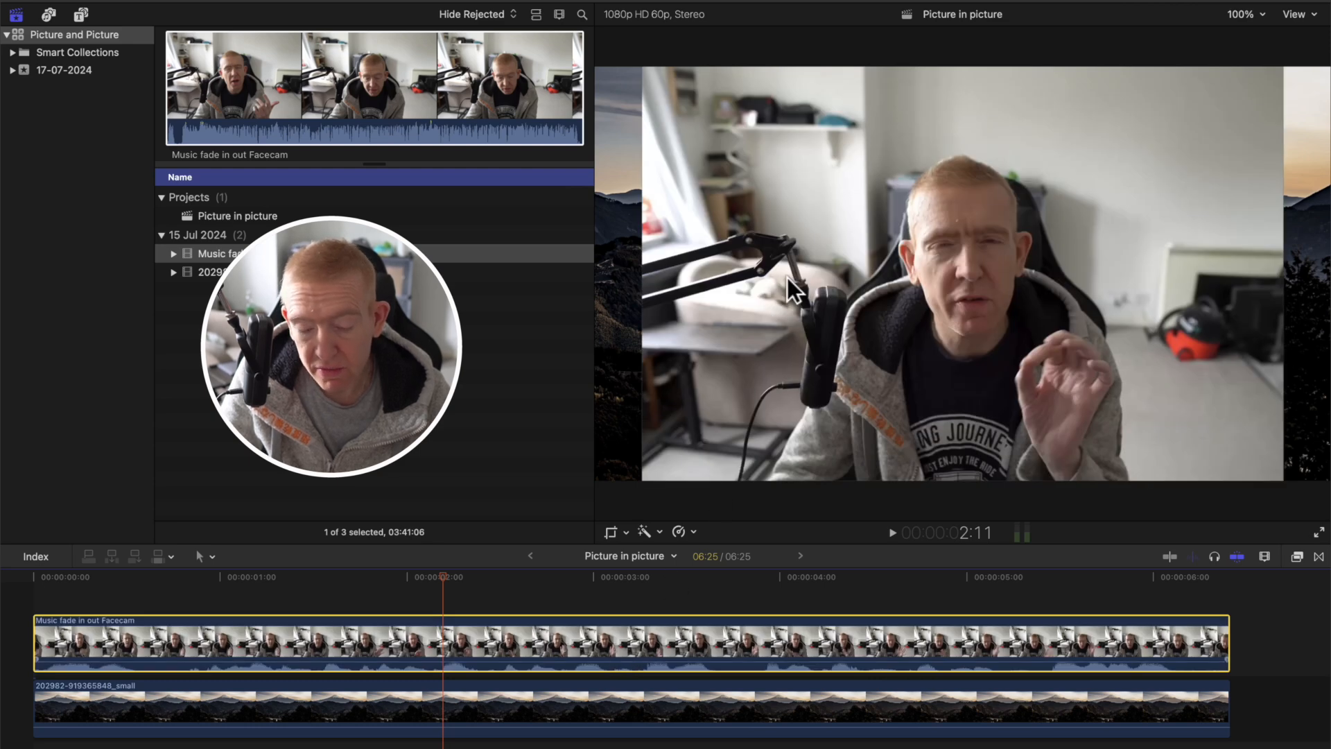
mouse_move(862, 249)
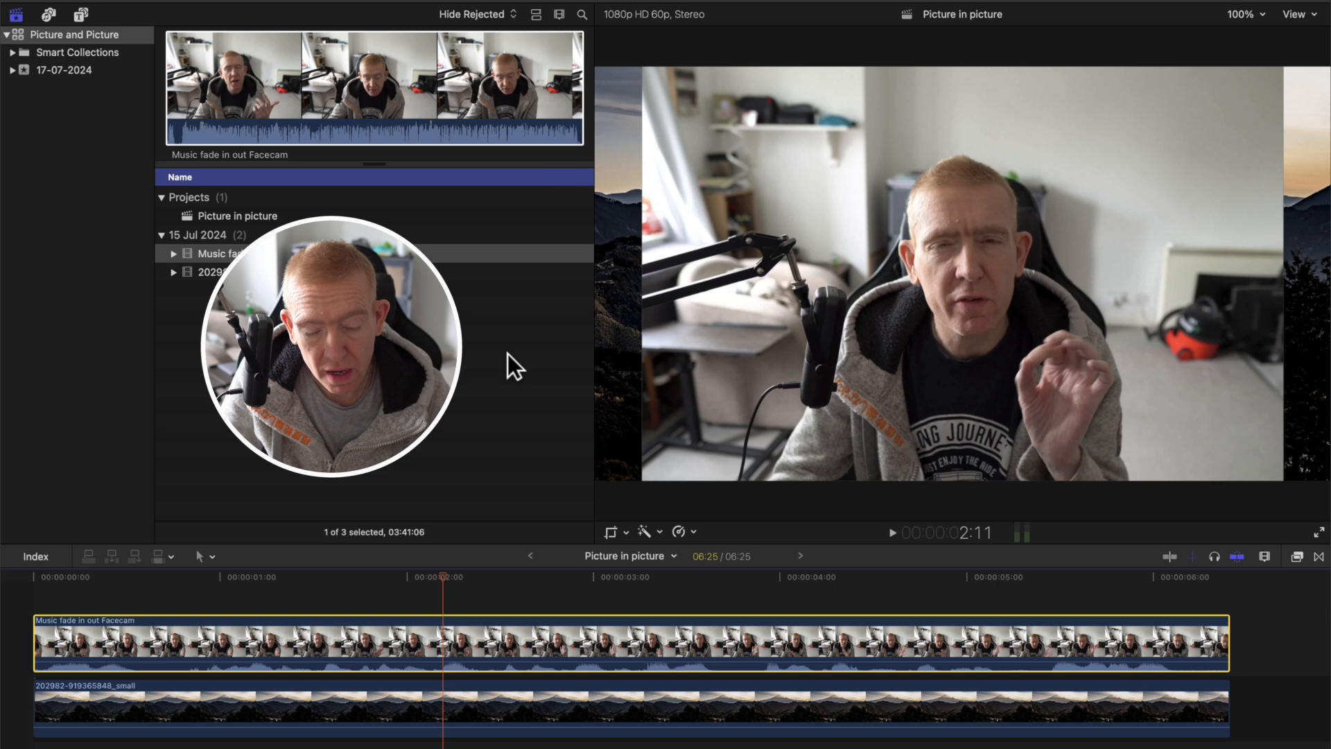
click(81, 14)
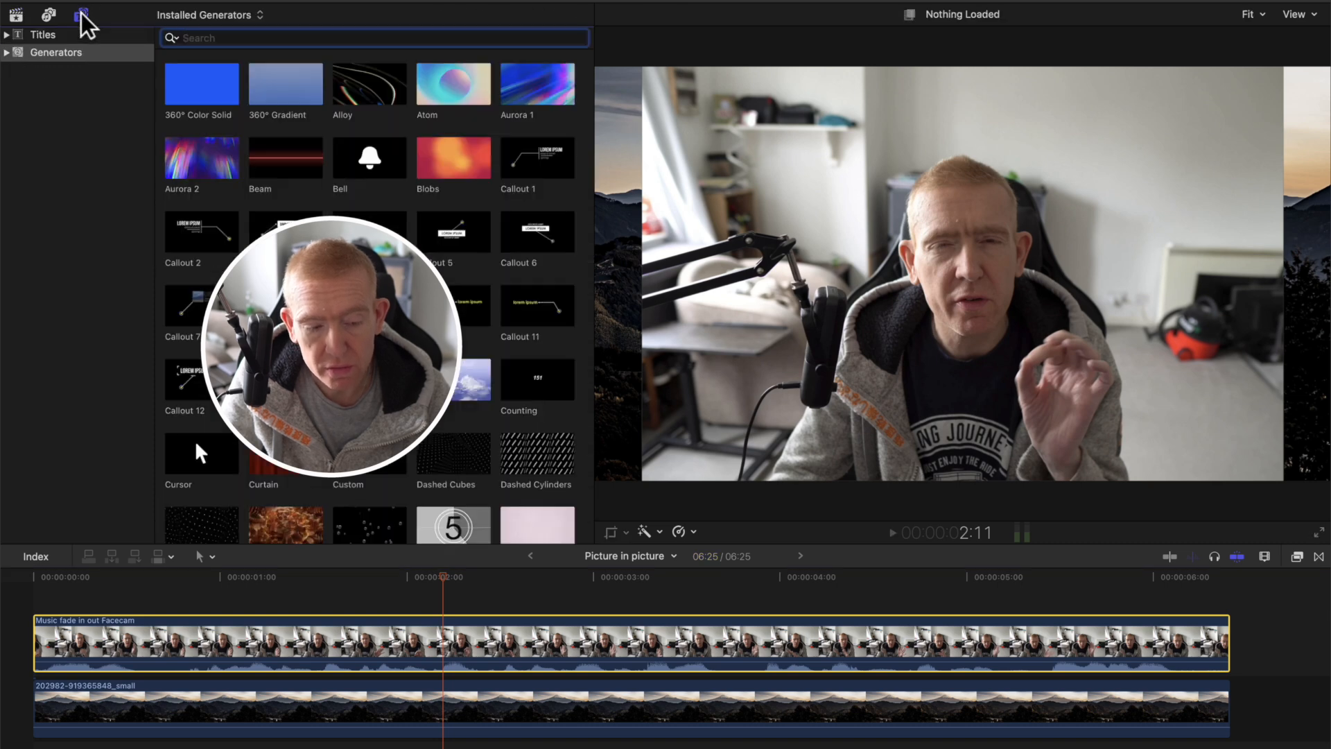
click(6, 52)
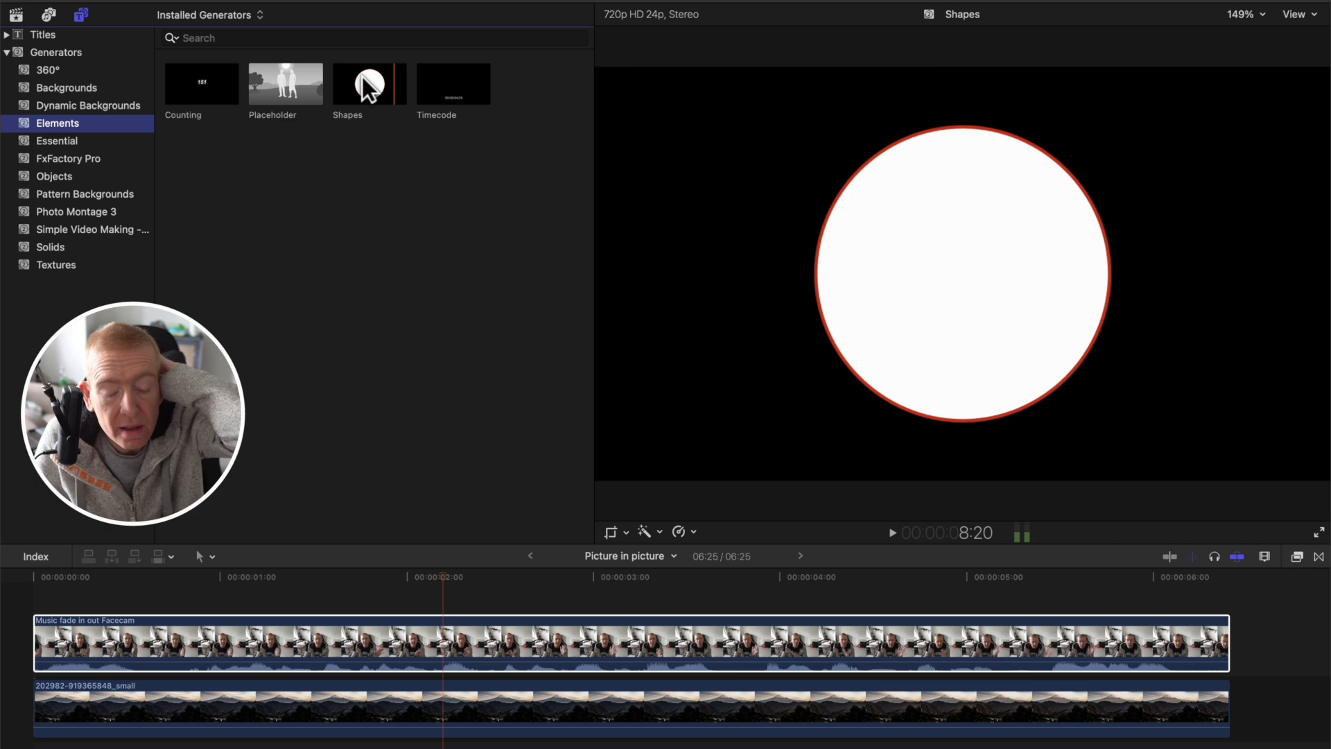
click(368, 83)
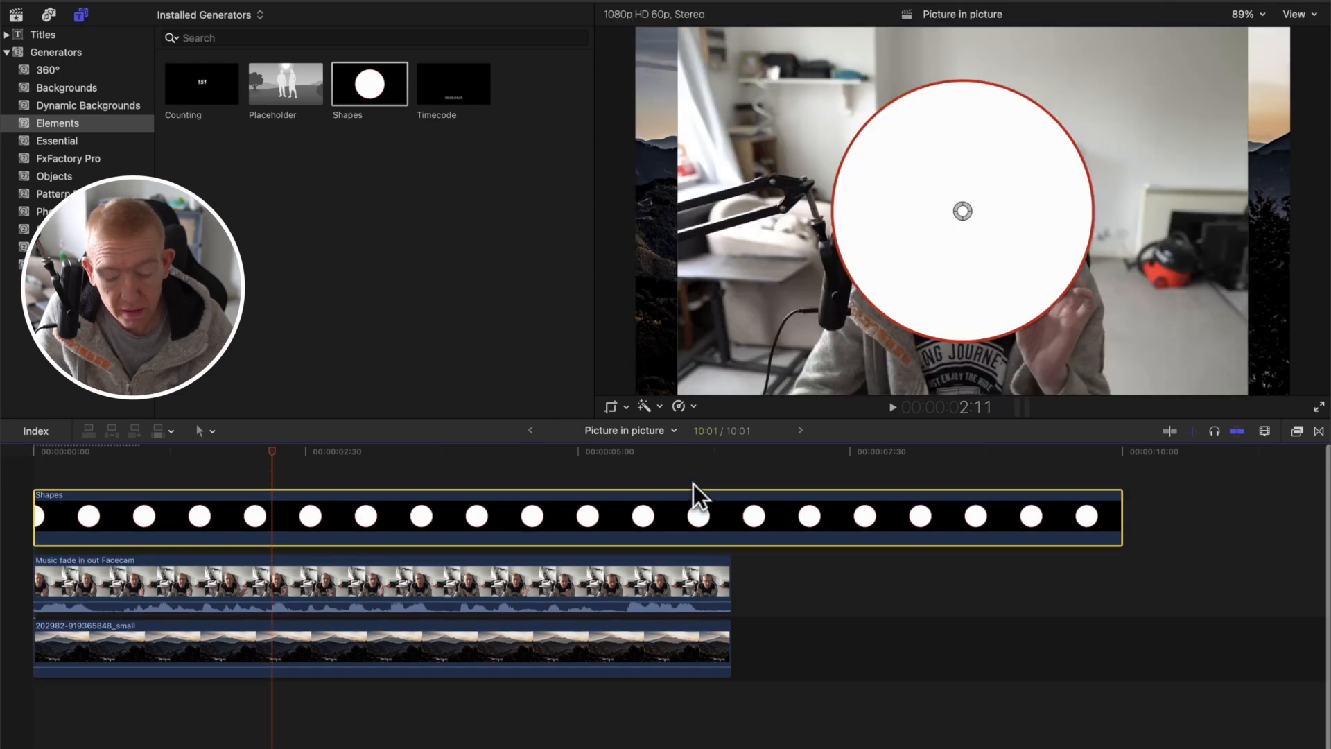
Trim the white circle Shapes clip to end with the facecam clip
click(730, 450)
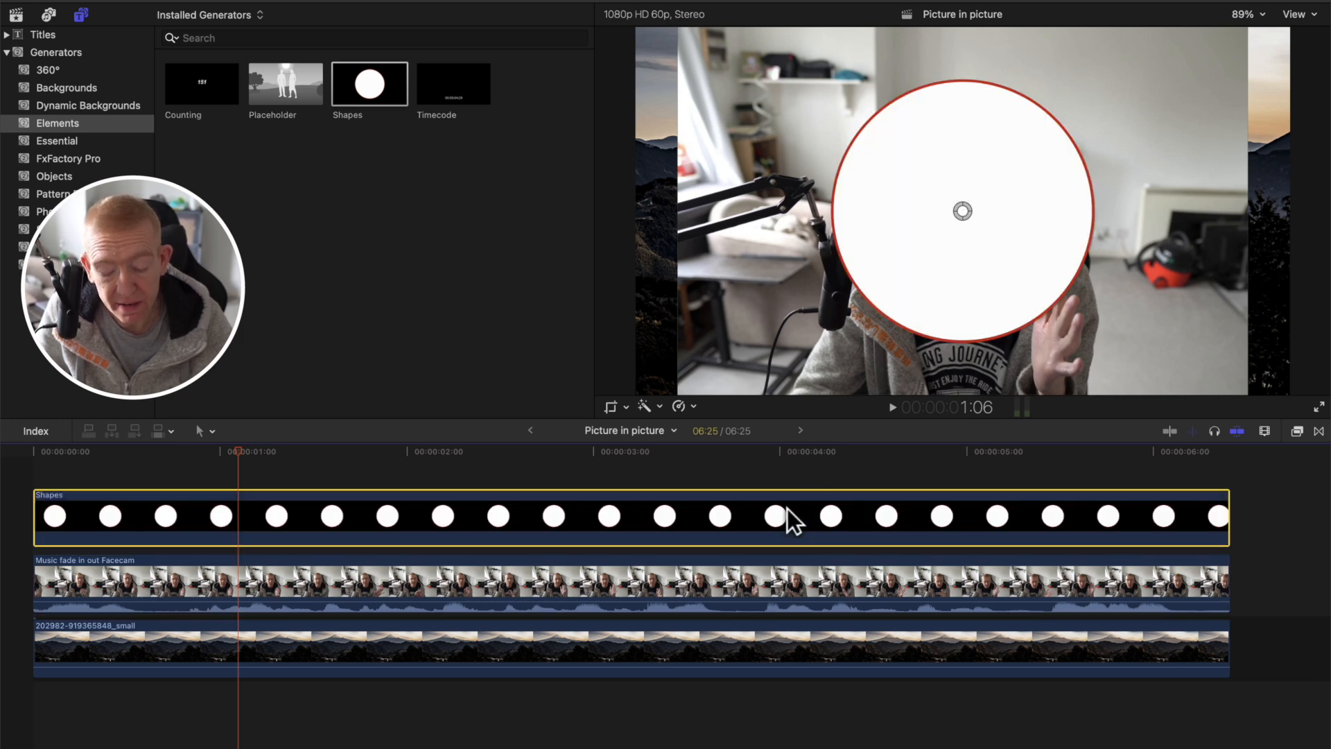
mouse_move(924, 248)
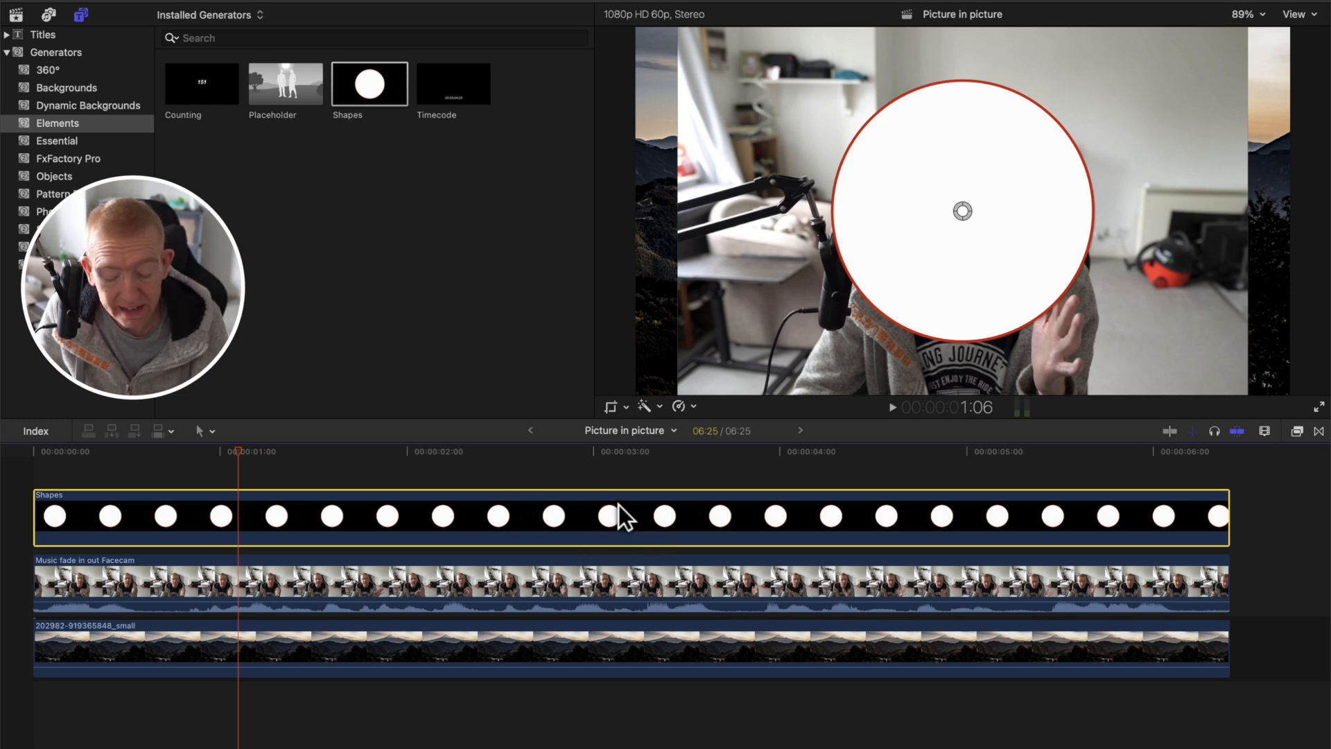
mouse_move(1089, 189)
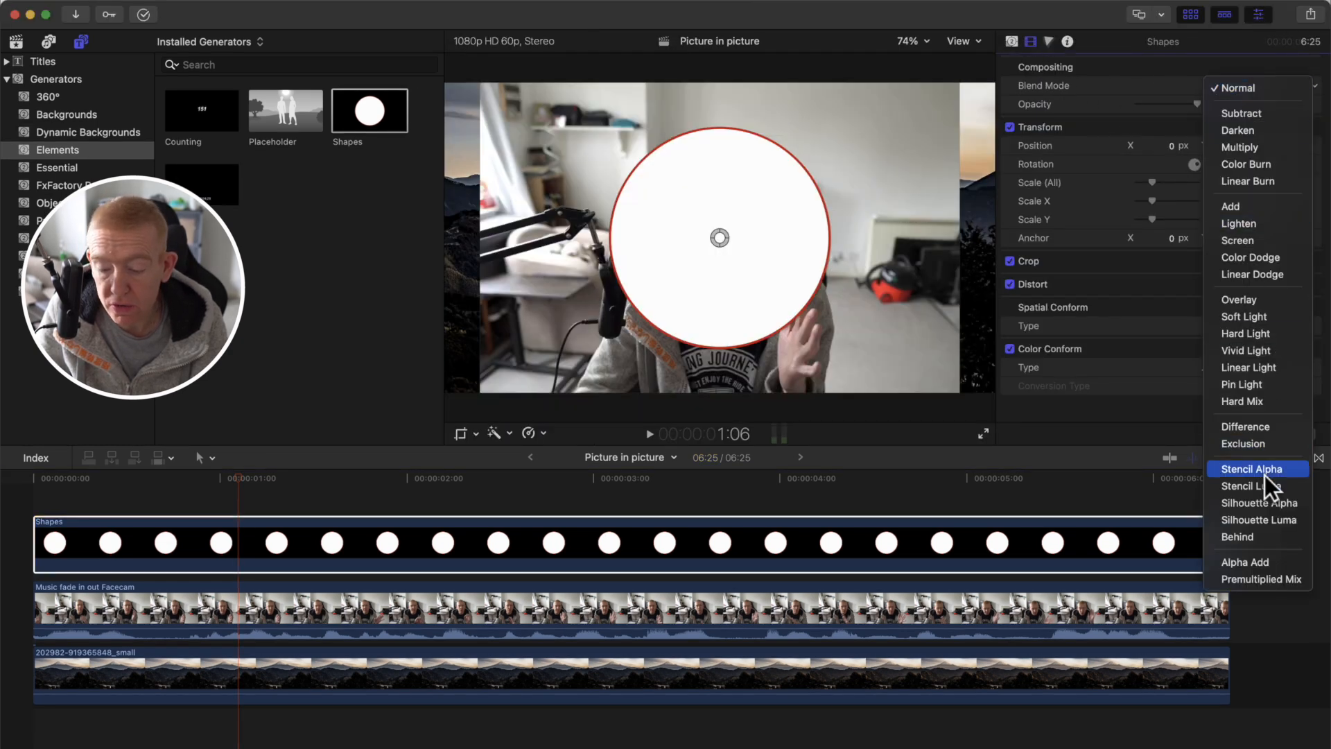
Set the circle Shapes clip's blend mode to Stencil Alpha
click(1250, 468)
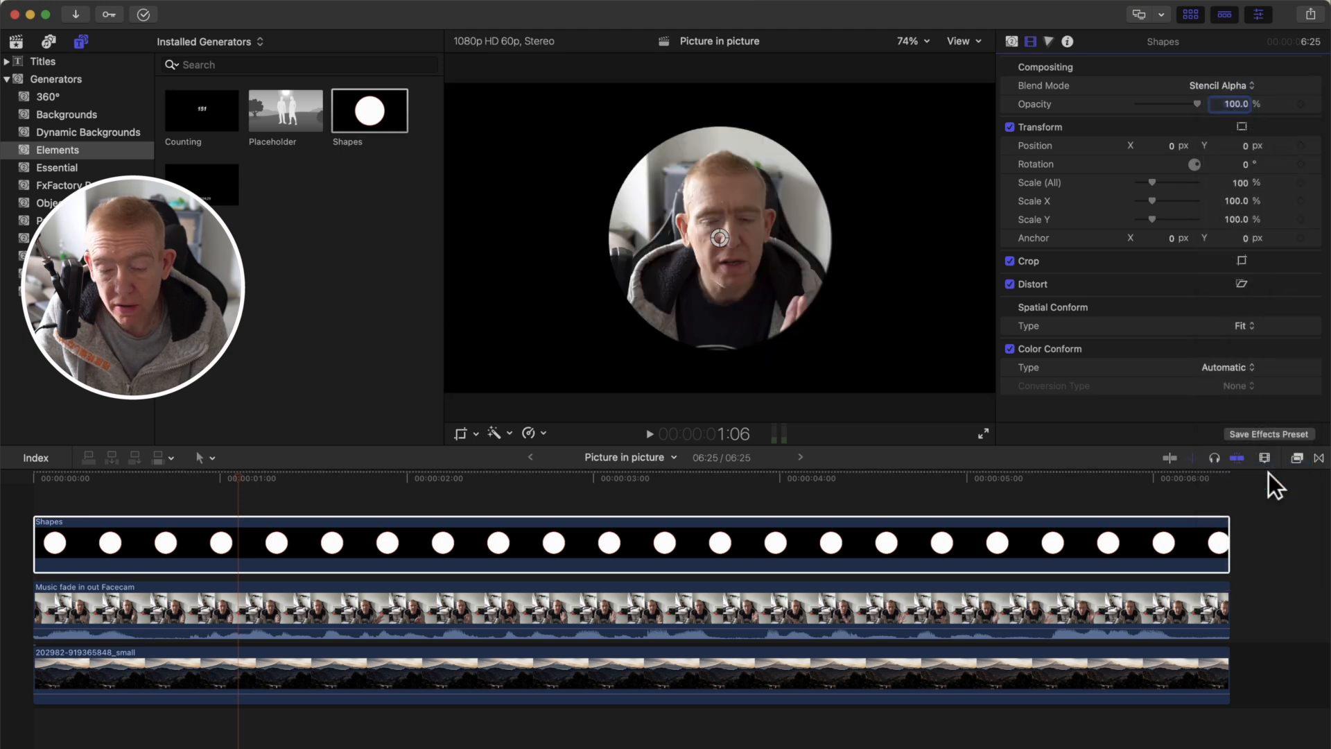
mouse_move(767, 257)
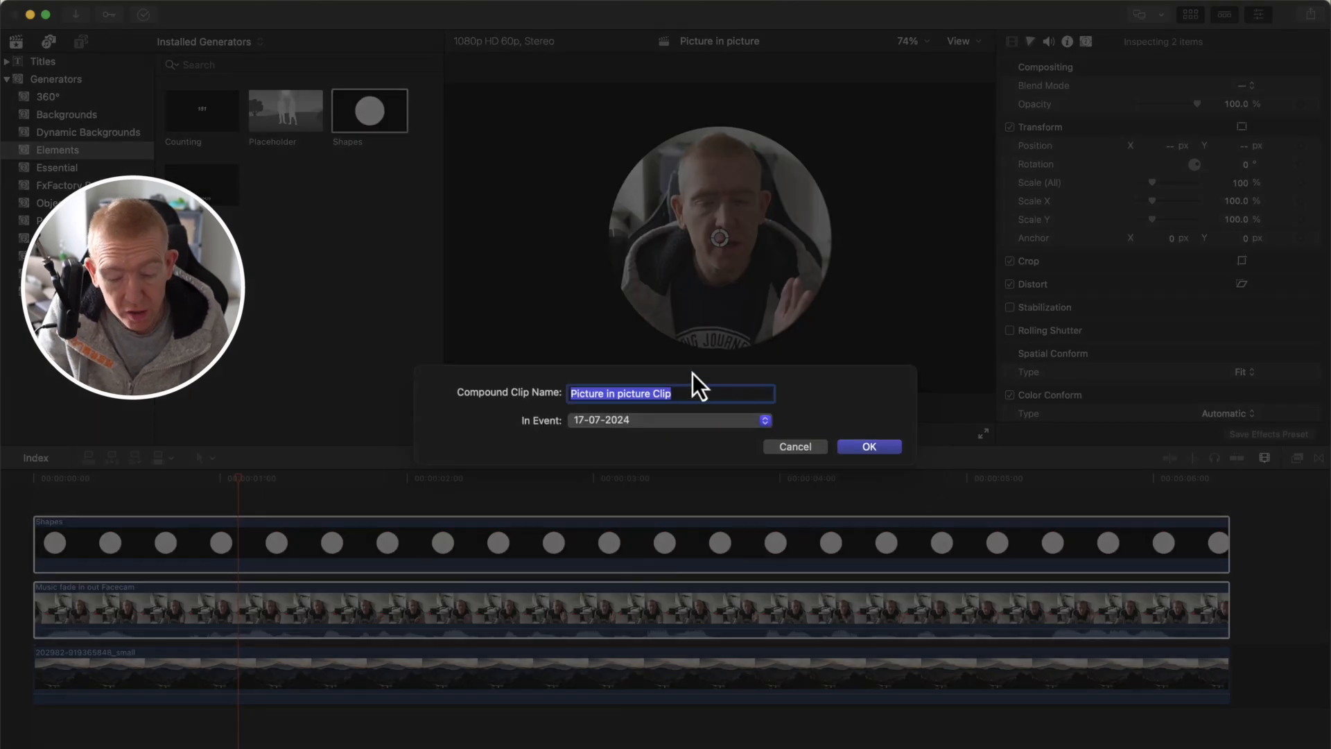
Name the compound clip 'Picture in picture Clip2' and confirm its creation
click(619, 393)
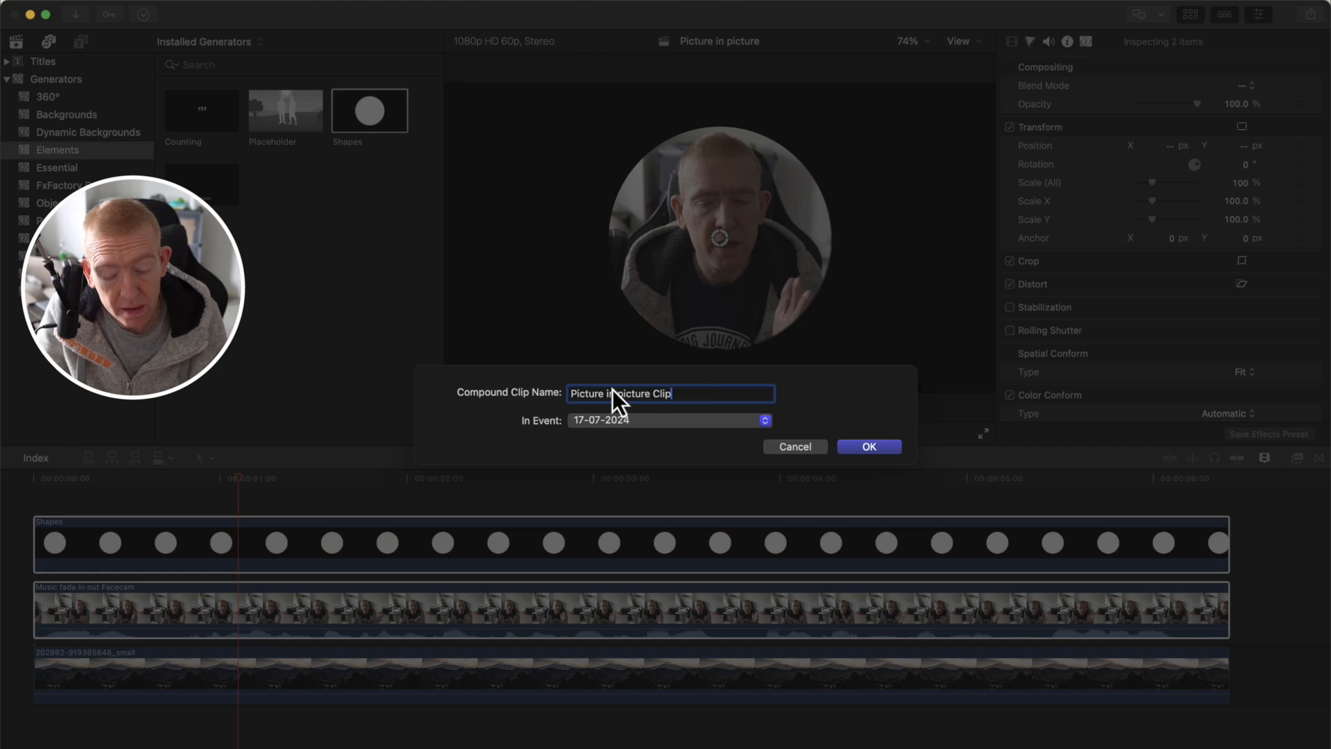
text(2)
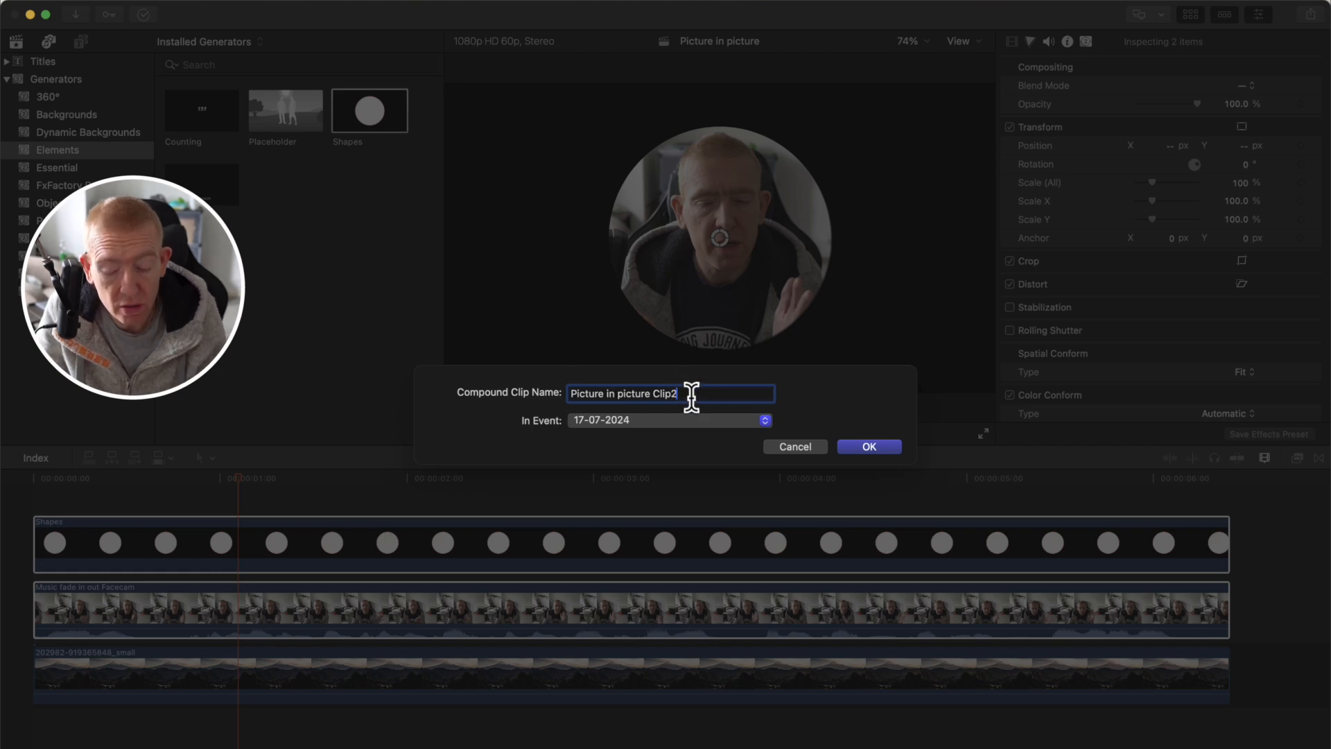
click(867, 446)
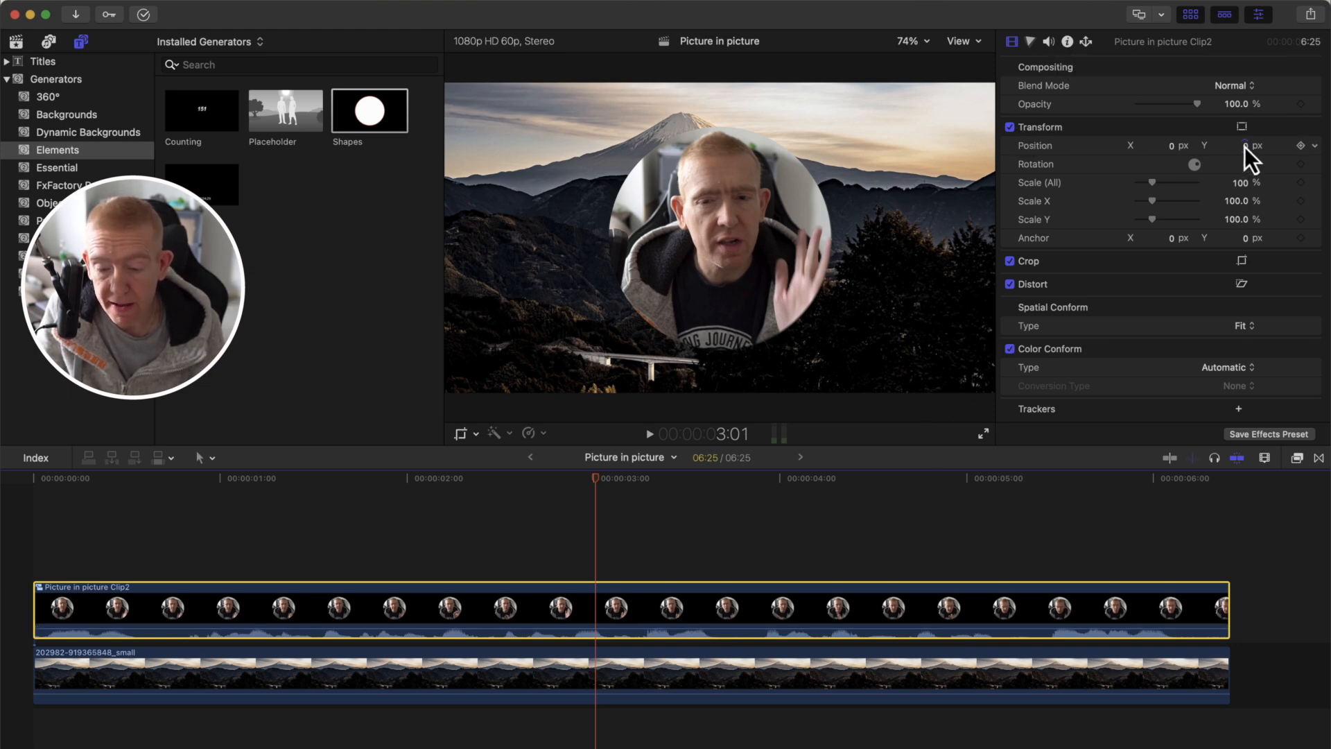
Set the facecam's Position to X -453, Y 112 and Scale to 48%
drag(1244, 145, 1244, 127)
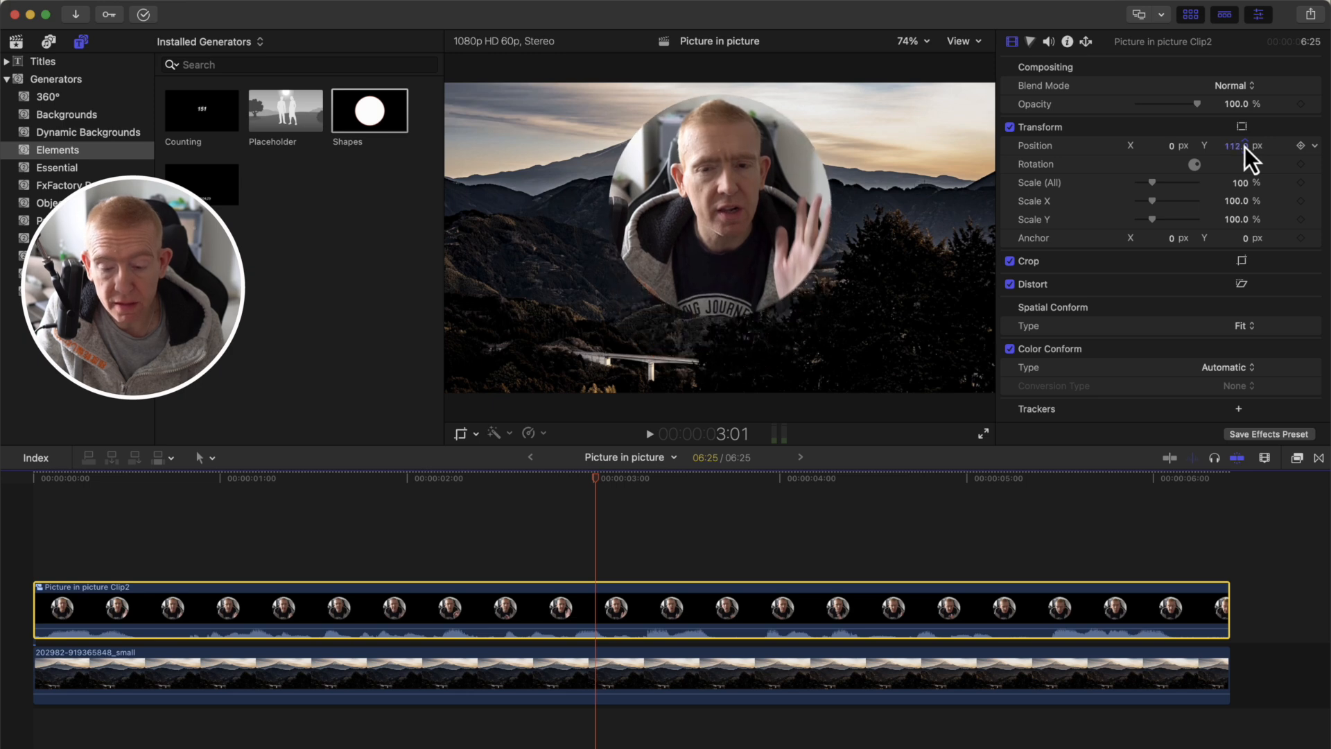
drag(1239, 145, 1167, 145)
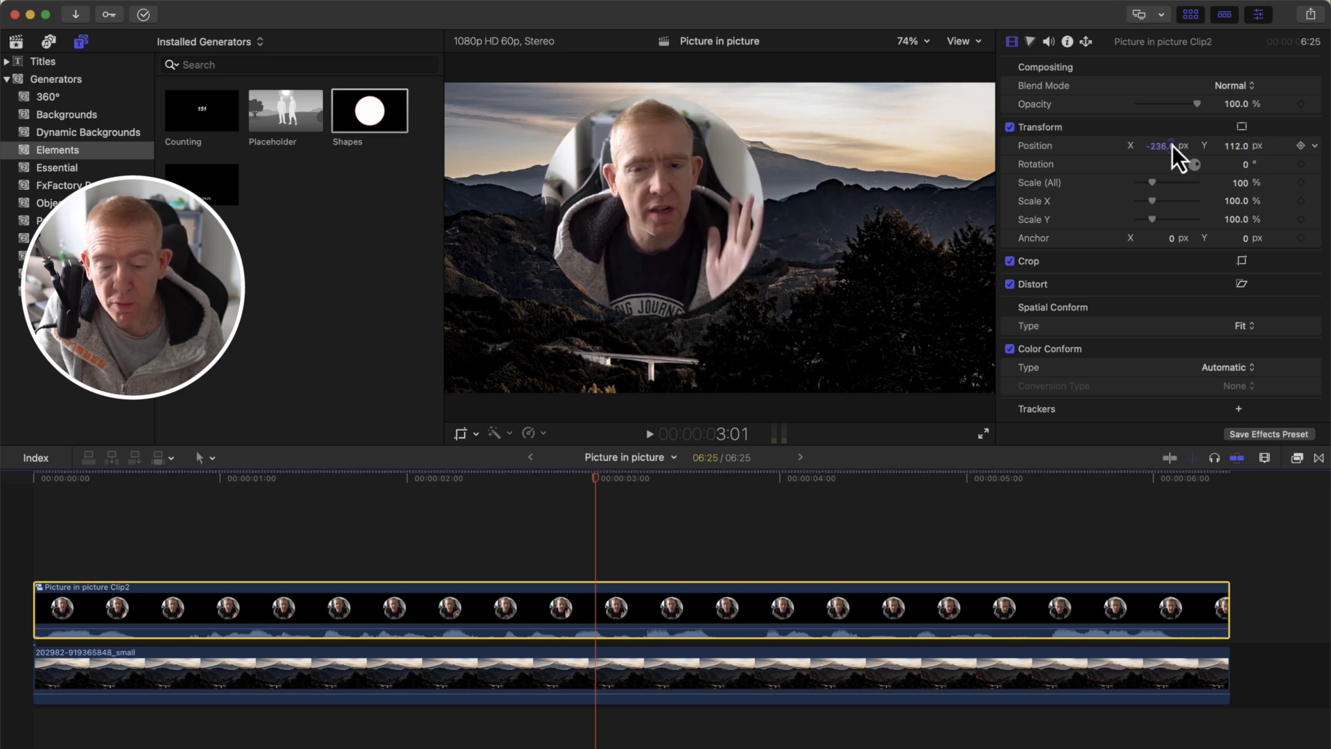
drag(1159, 145, 1180, 145)
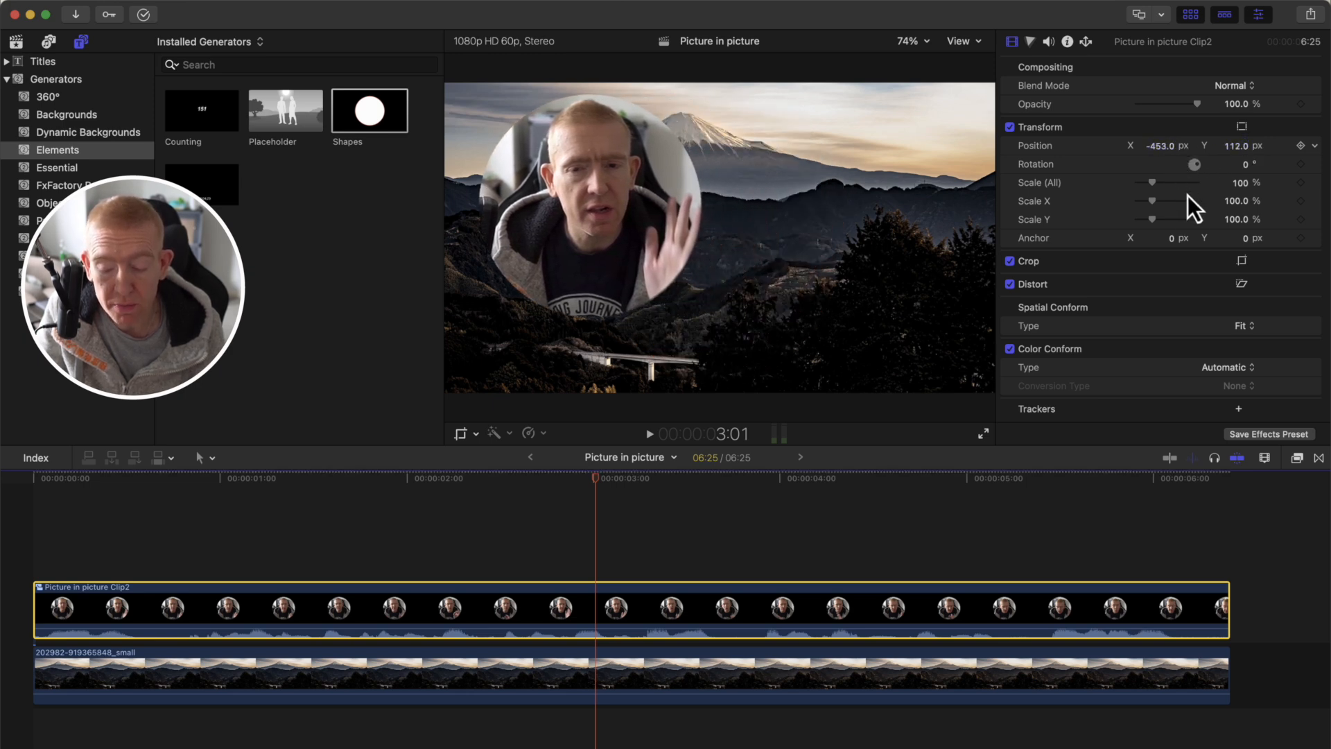
drag(1172, 182, 1148, 183)
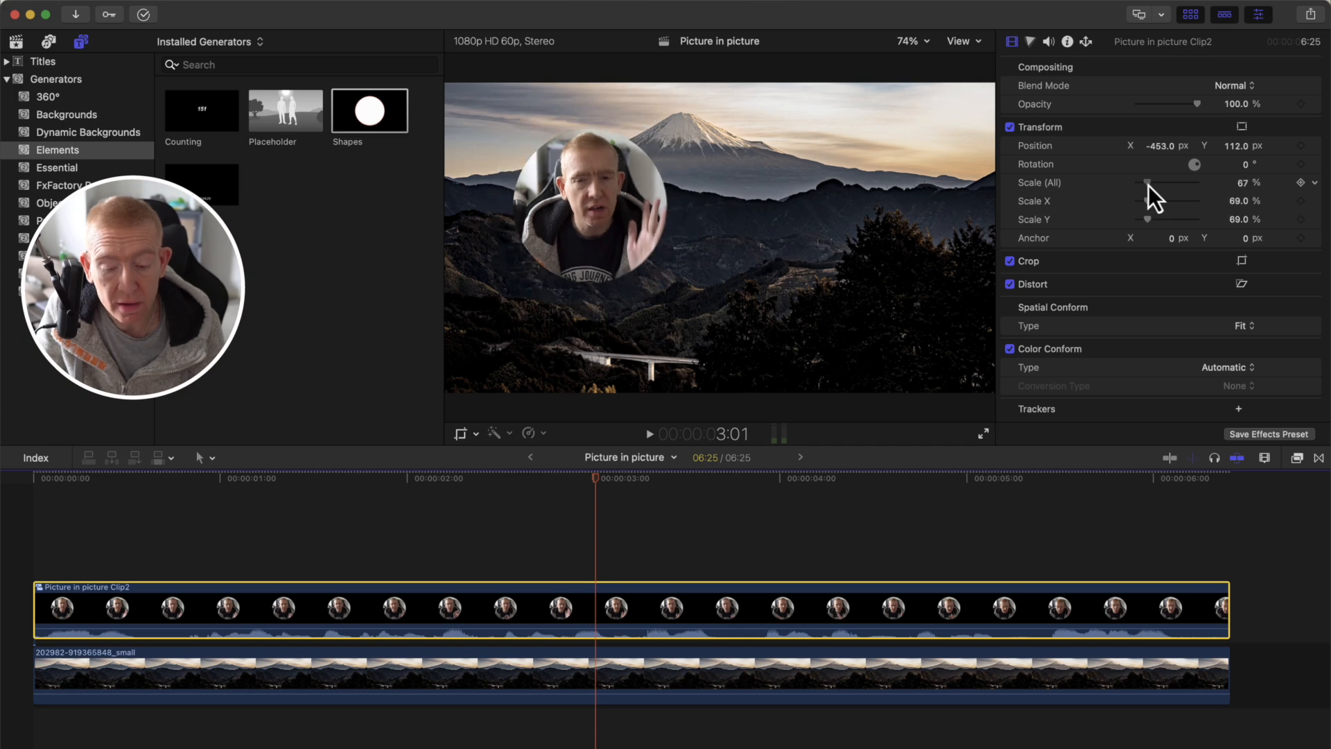
drag(1172, 183, 1151, 182)
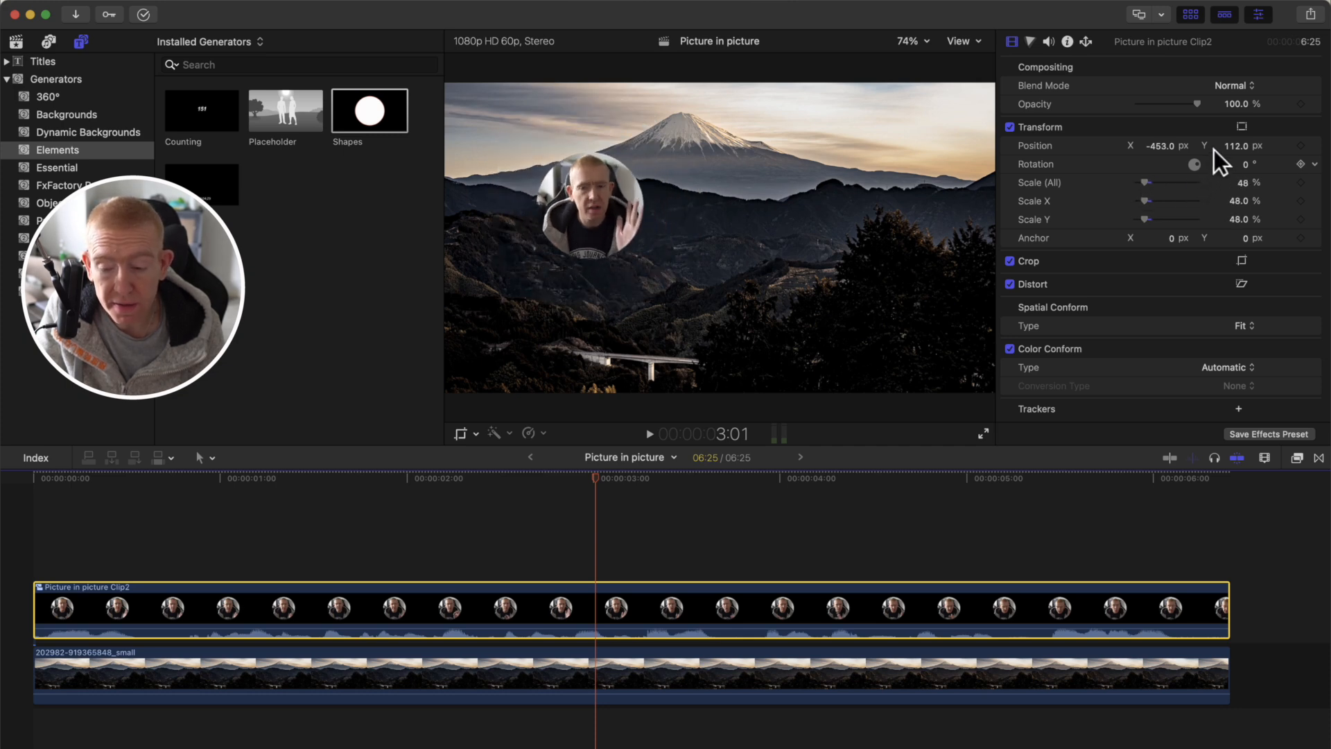